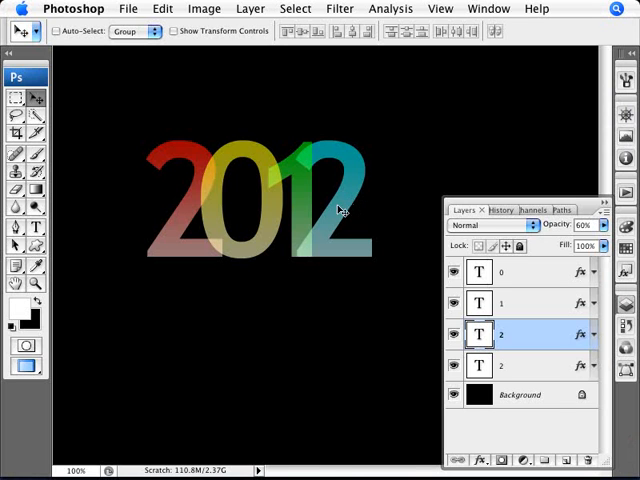
mouse_move(197, 175)
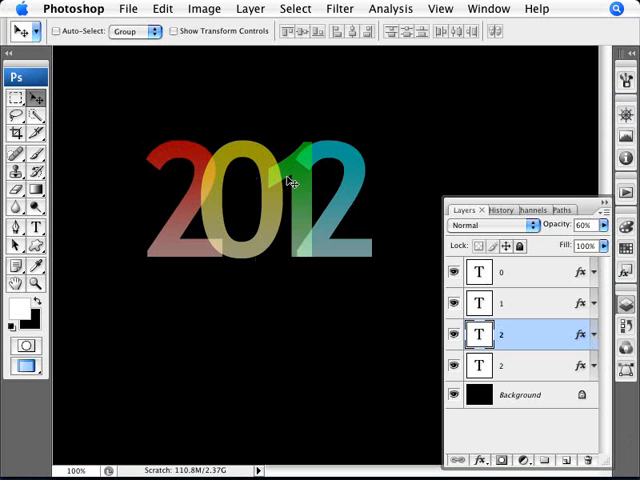
mouse_move(313, 160)
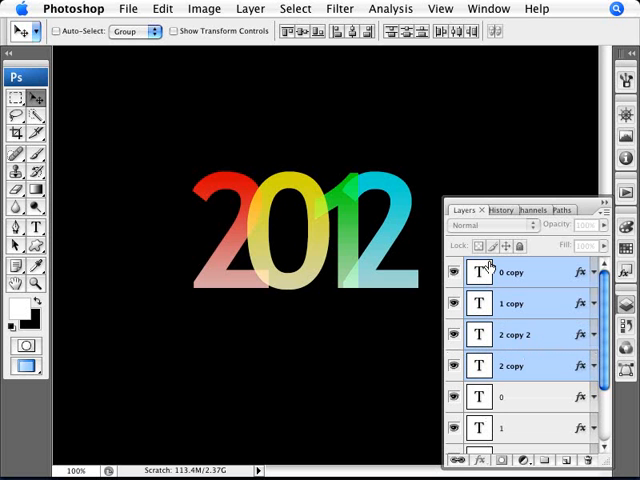
- Merge the duplicated four digit layers into one 2012 layer and hide the original text layers
click(607, 215)
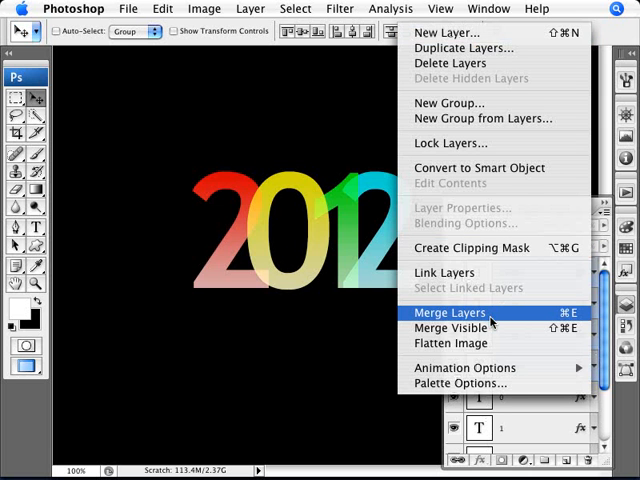
click(450, 313)
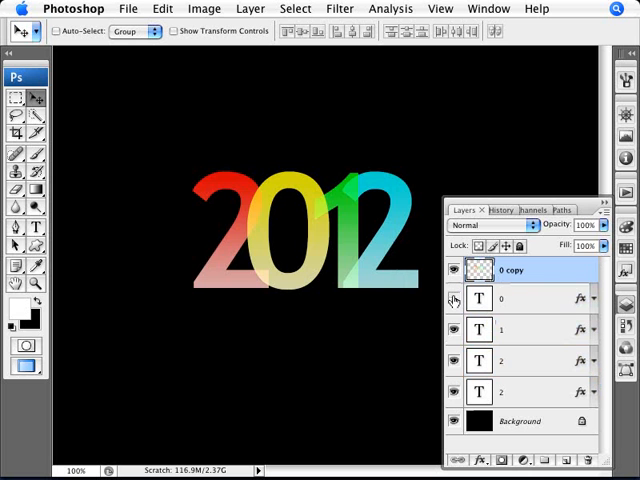
click(456, 298)
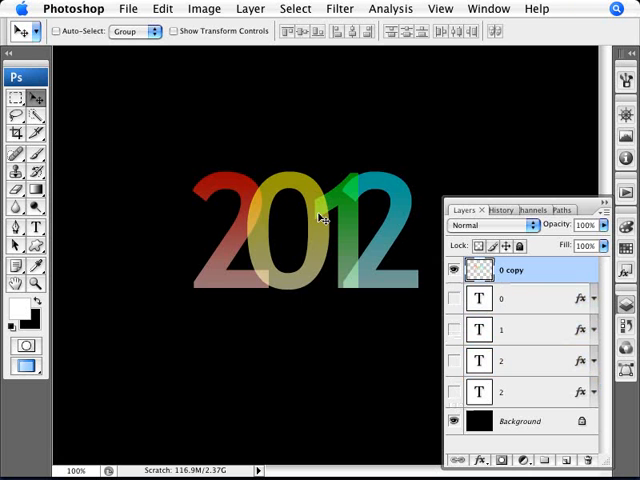
mouse_move(412, 272)
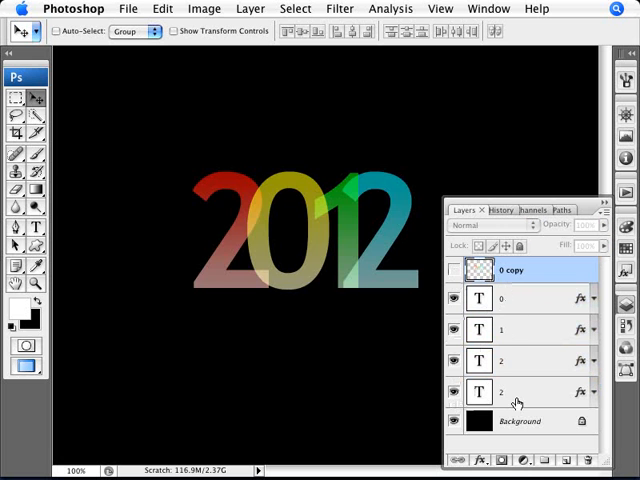
mouse_move(205, 209)
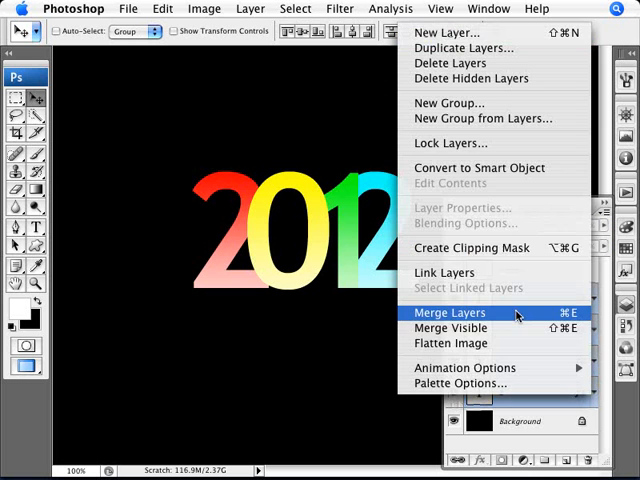
- Merge the original digit text layers into one, hide the lower merged layers, then reshow the bottom one
click(447, 312)
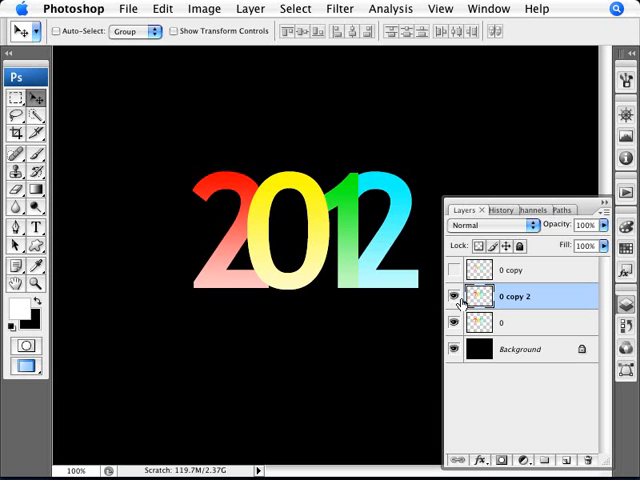
click(458, 296)
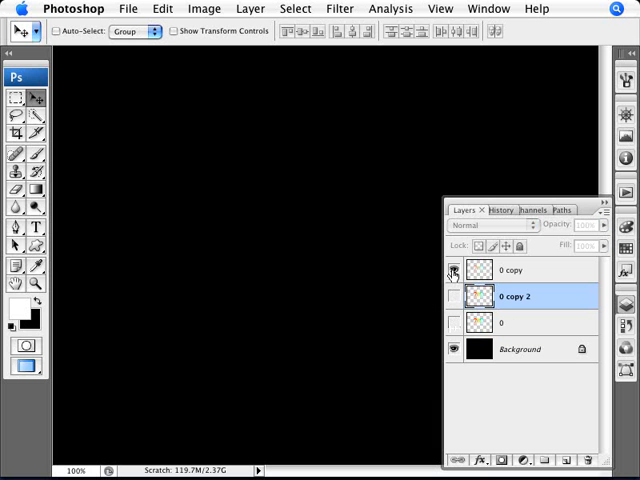
click(455, 323)
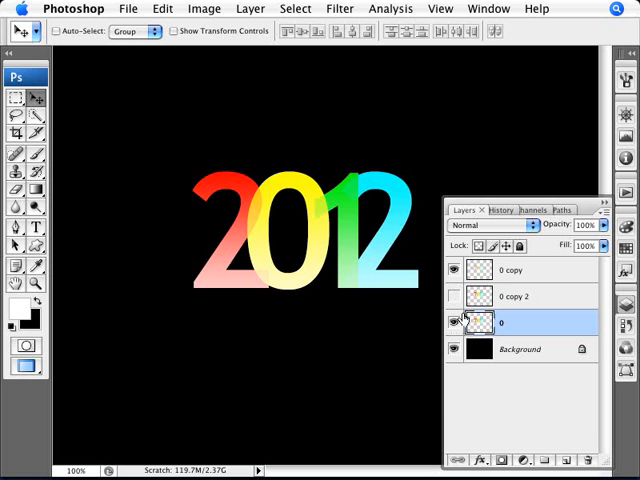
- Apply a horizontal Motion Blur of 81 pixels to the bottom merged 2012 layer and reshow the middle copy
click(339, 8)
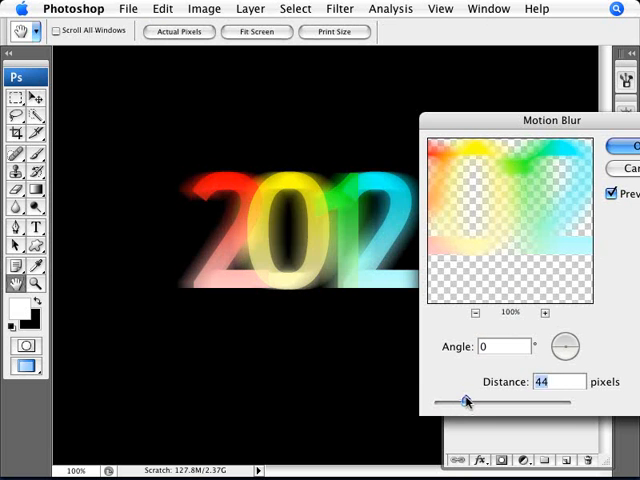
drag(466, 400, 473, 400)
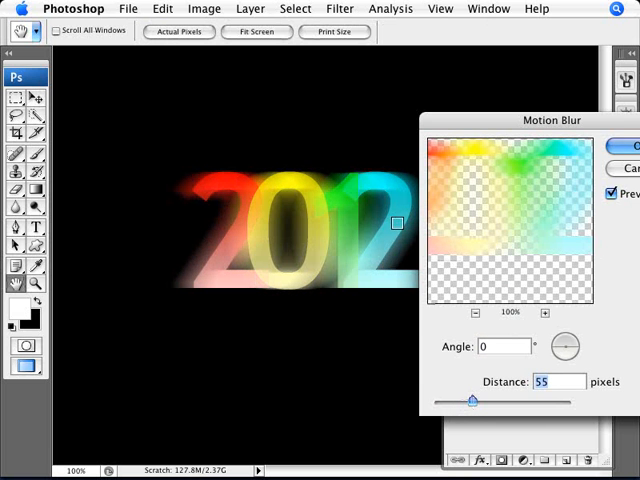
drag(472, 399, 489, 399)
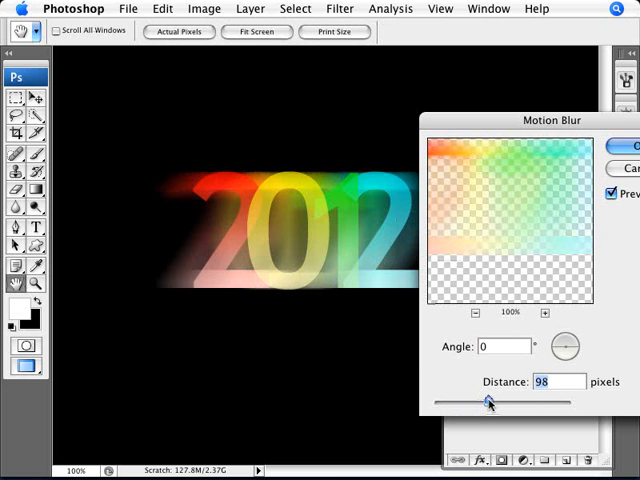
drag(488, 401, 480, 401)
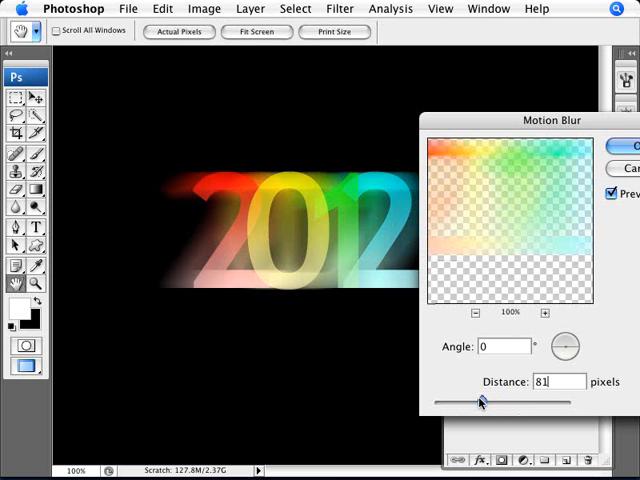
drag(481, 402, 491, 402)
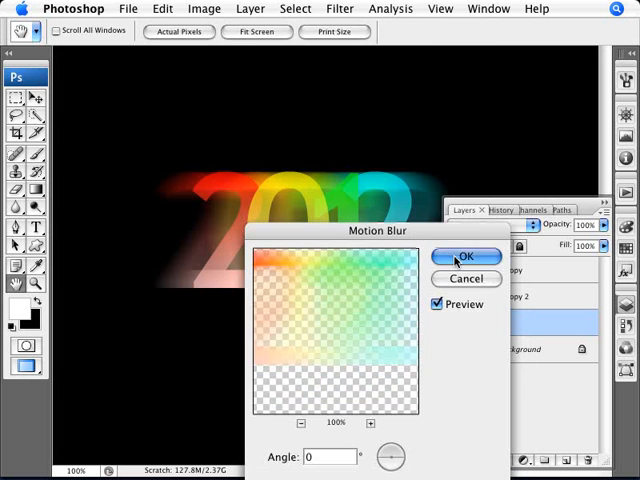
click(465, 257)
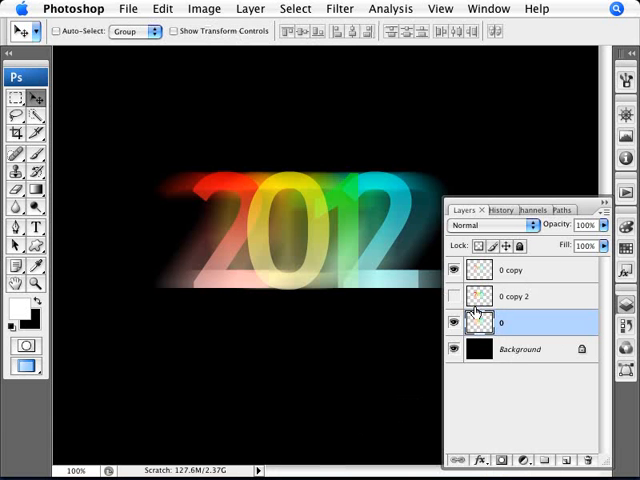
click(588, 225)
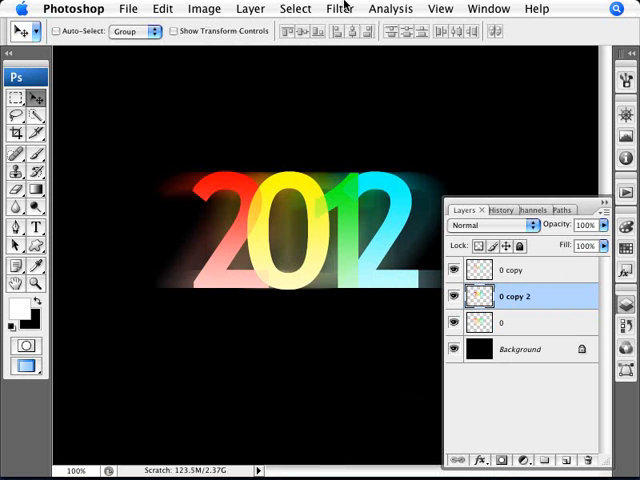
- Apply a light horizontal Motion Blur to the middle 2012 copy, with distance reduced below 23 pixels
click(338, 8)
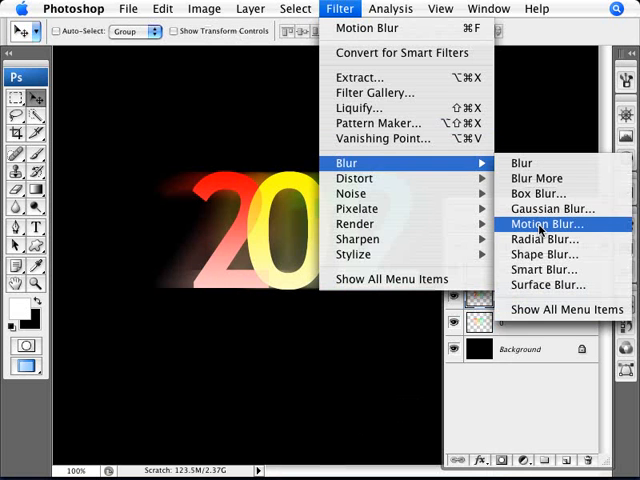
click(545, 224)
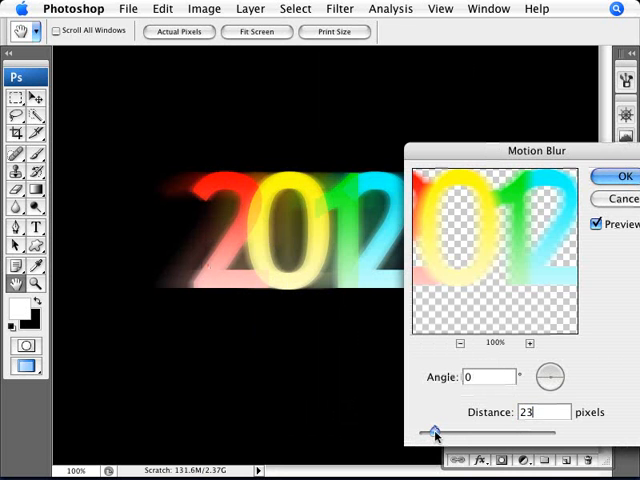
drag(435, 432, 420, 432)
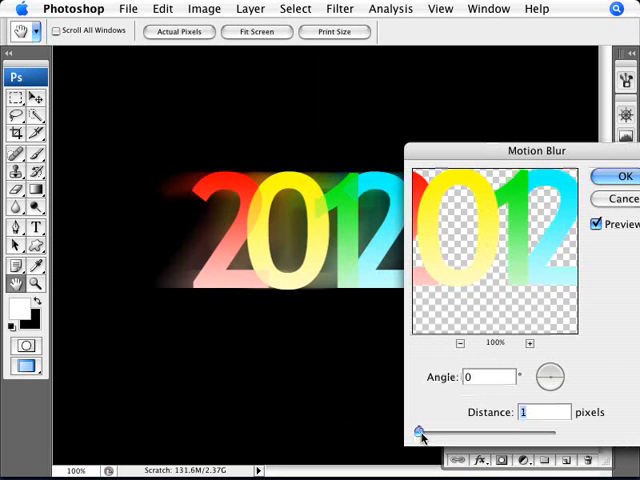
drag(419, 432, 432, 432)
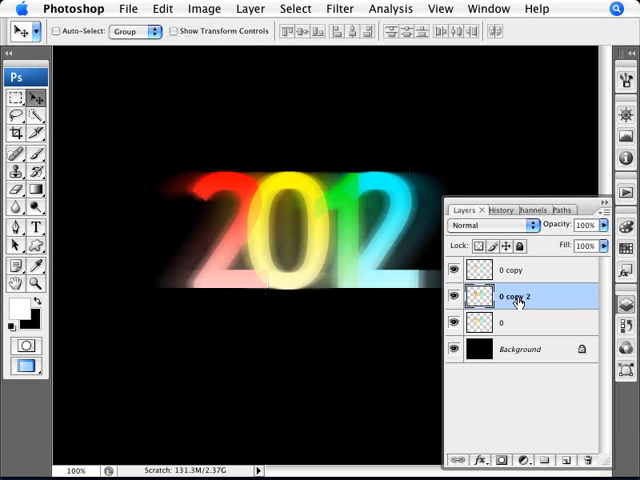
- Toggle the blurred layers' visibility to compare them against the crisp 2012 text
click(587, 224)
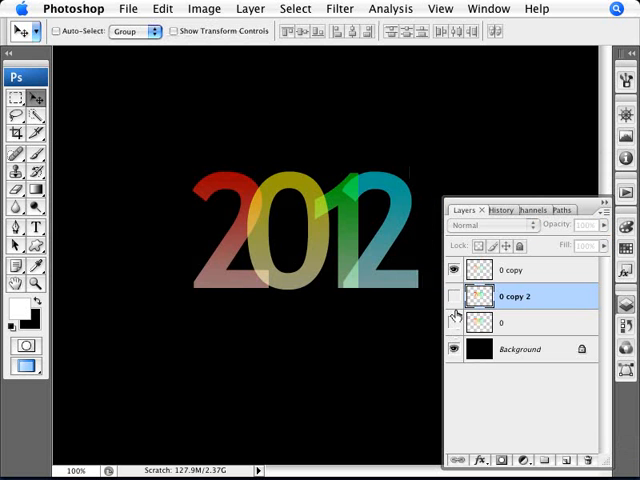
click(510, 269)
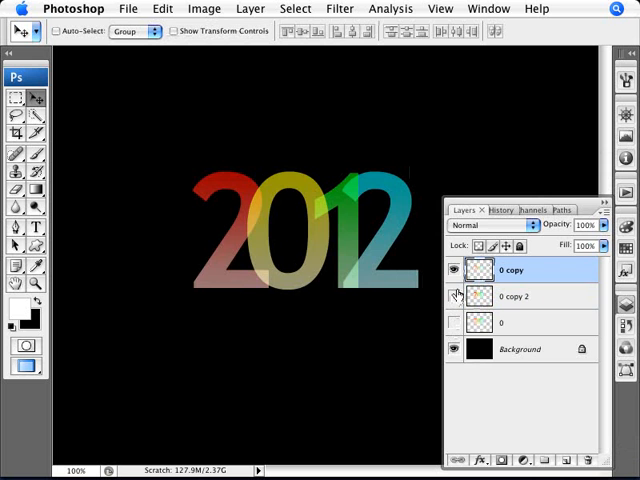
click(457, 296)
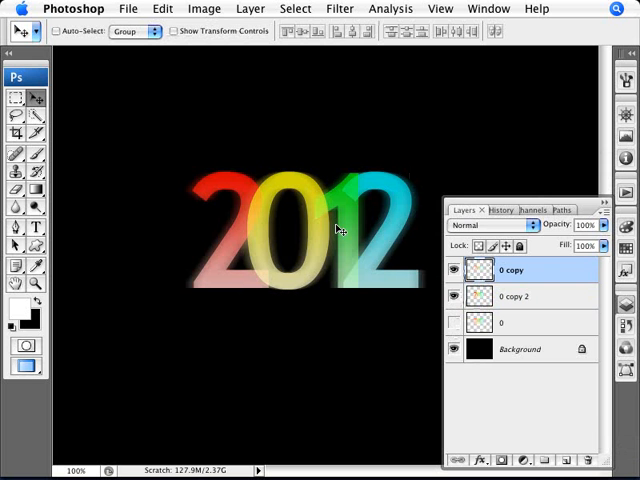
mouse_move(343, 229)
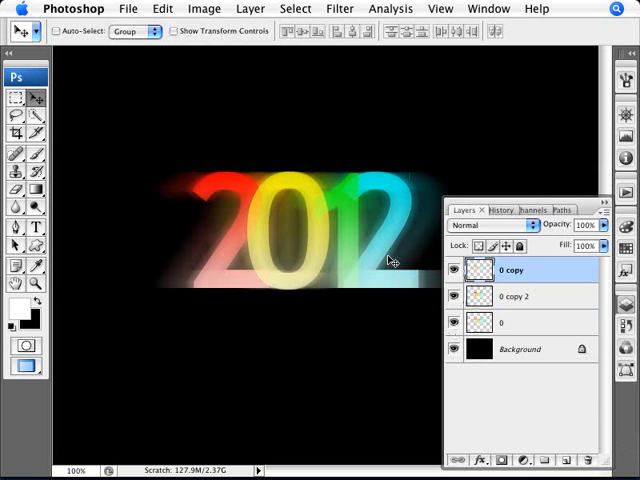
- Lower the blurred layers' opacity, 0 copy 2 to 60% and layer 0 to 70%
click(513, 322)
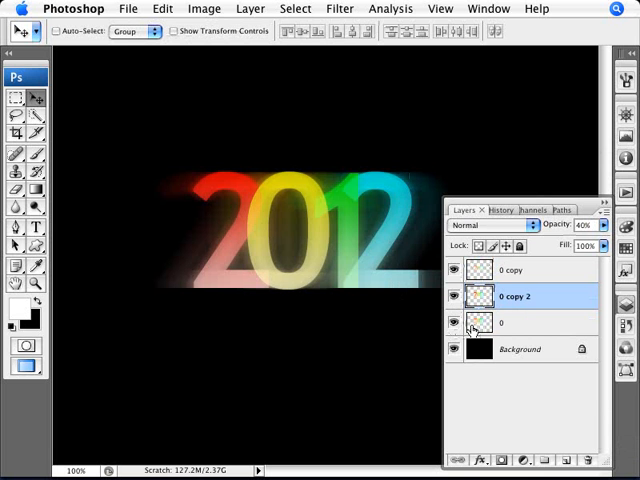
click(588, 225)
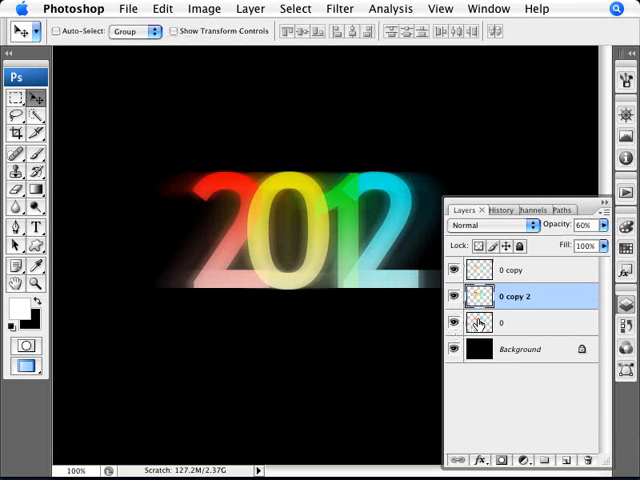
click(530, 323)
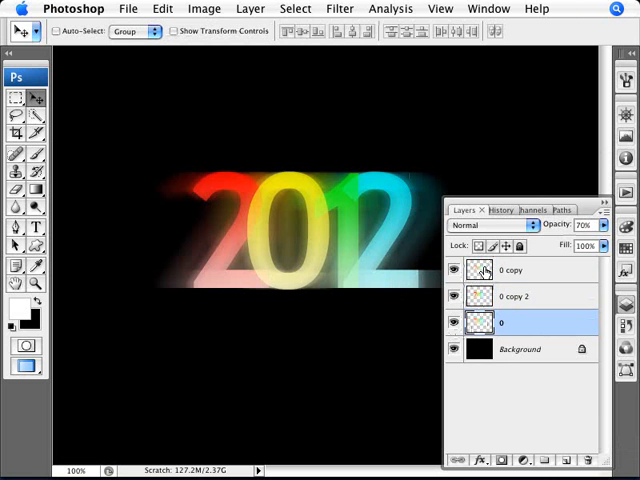
click(515, 295)
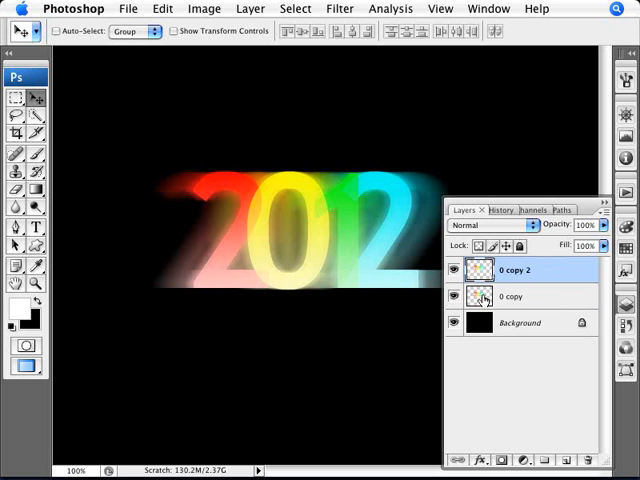
- Select the lower 2012 layer to become the reflection
click(510, 296)
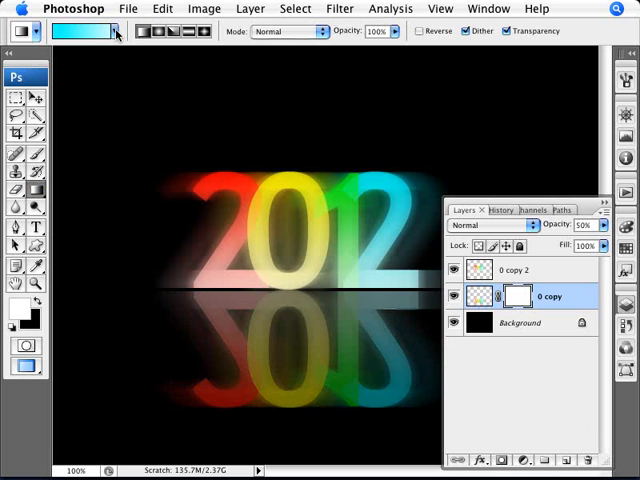
- Fade the flipped reflection with a black-to-white gradient mask, then return to its pixel thumbnail
click(118, 31)
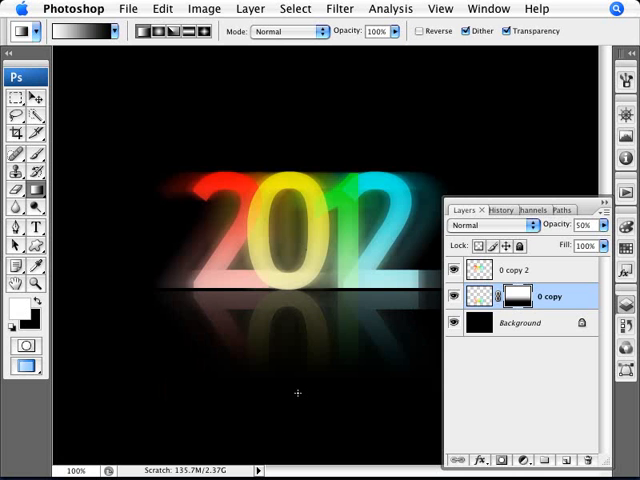
mouse_move(341, 380)
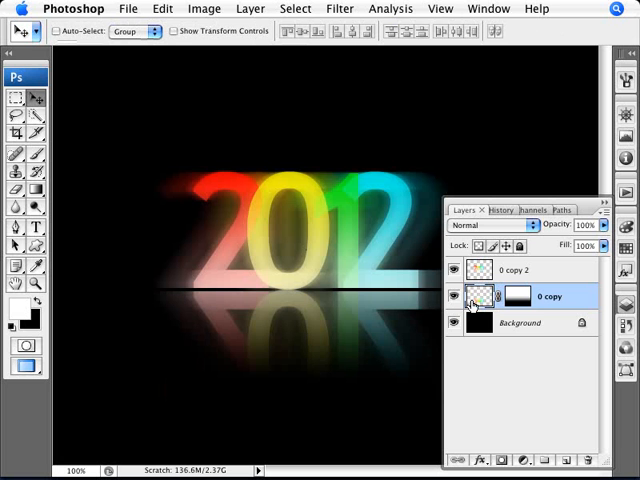
click(585, 225)
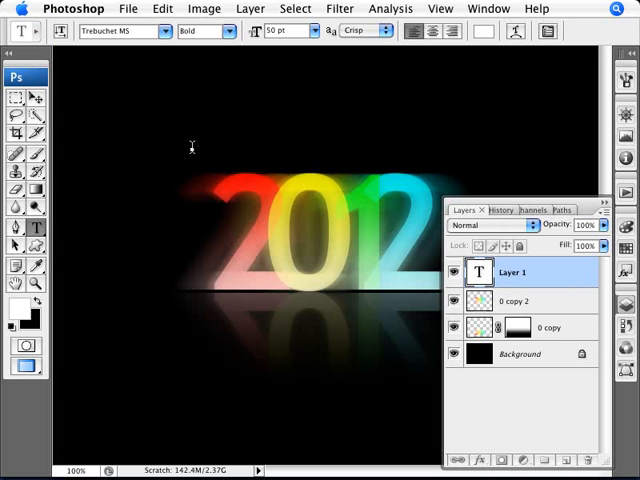
- Type 'olympics' above the 2012 numbers
text(olympi)
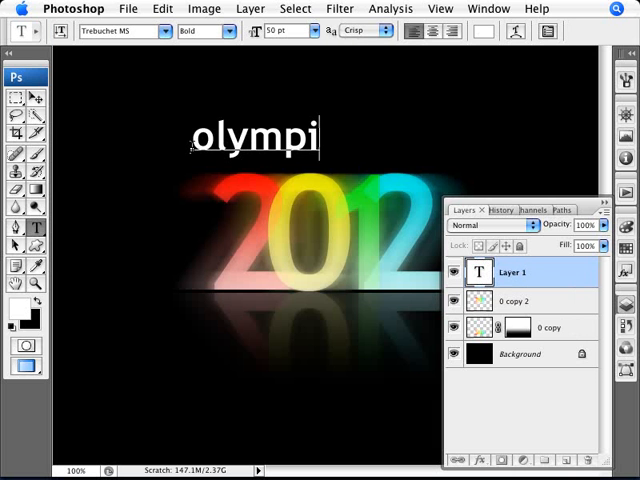
text(cs)
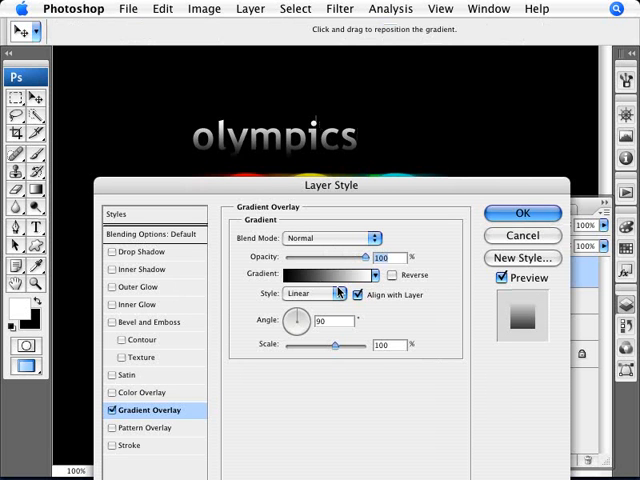
mouse_move(518, 228)
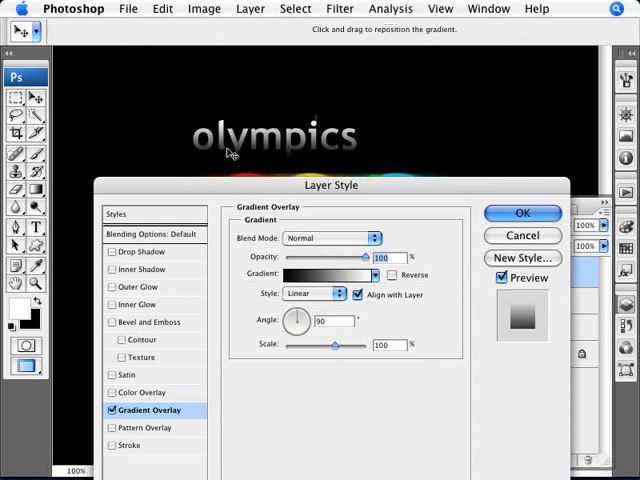
- Apply a black-to-white Gradient Overlay at 90° to the olympics text layer
click(521, 212)
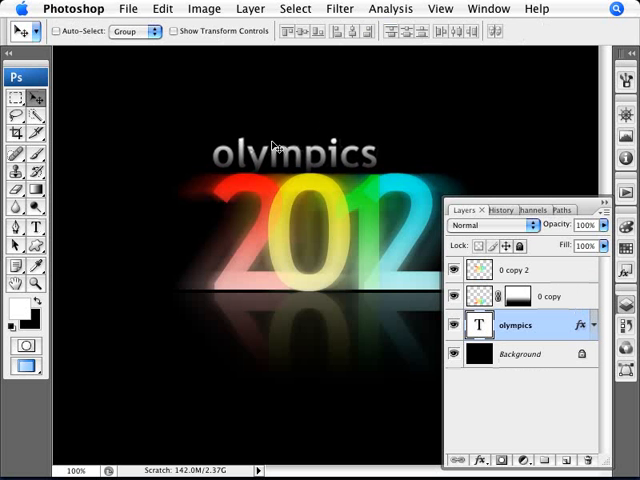
mouse_move(276, 183)
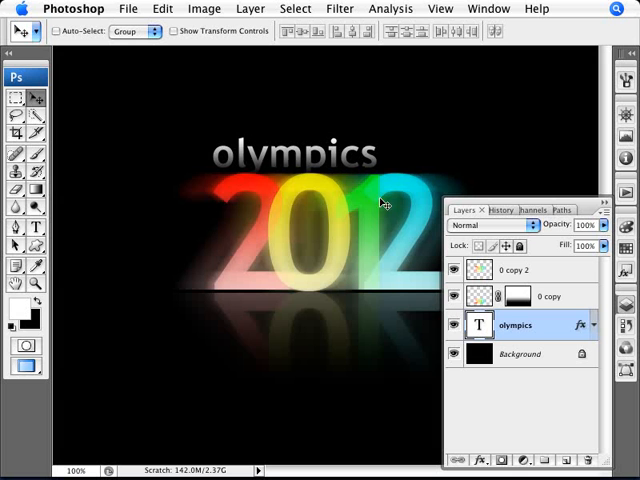
mouse_move(300, 173)
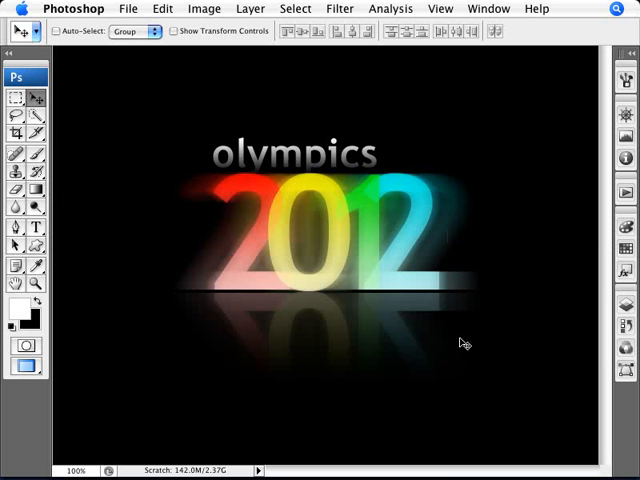
mouse_move(578, 197)
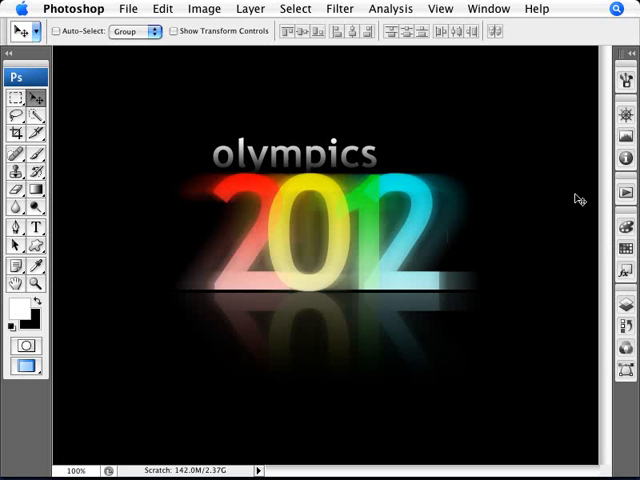
mouse_move(564, 221)
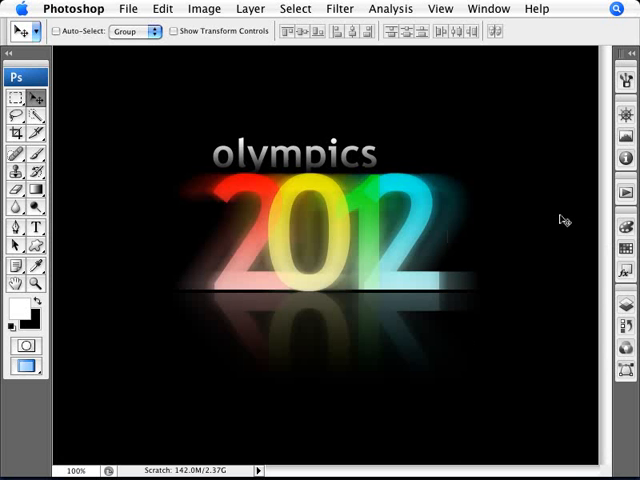